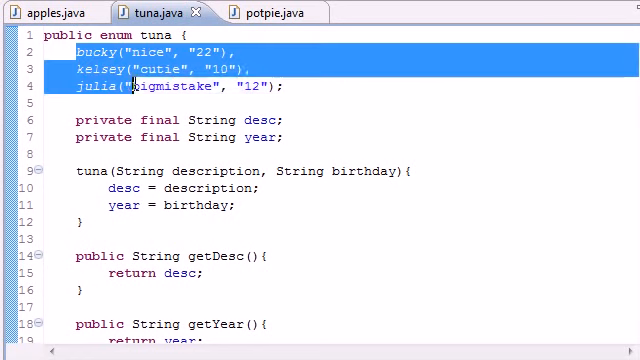
Step: Add constants nicole("italian", "13") and candy("different", "14") after julis in the tuna enum
click(312, 86)
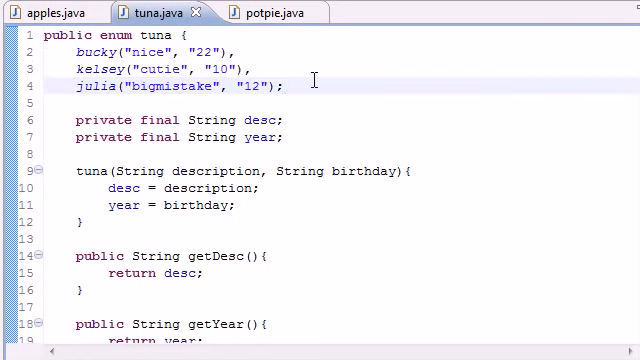
click(288, 86)
text(,)
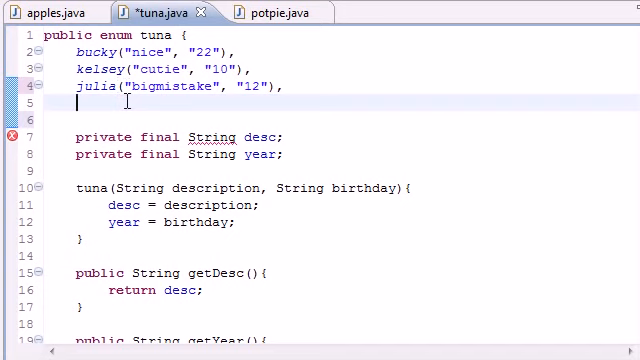
text(nicole)
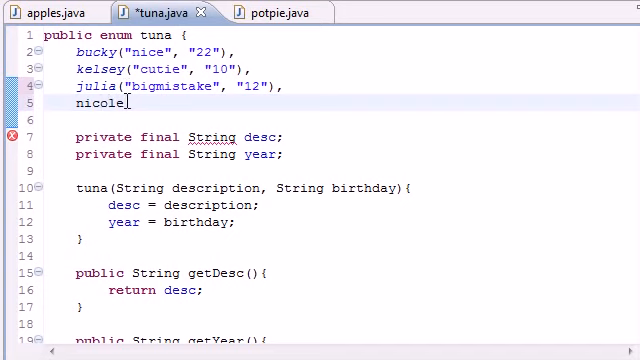
text(())
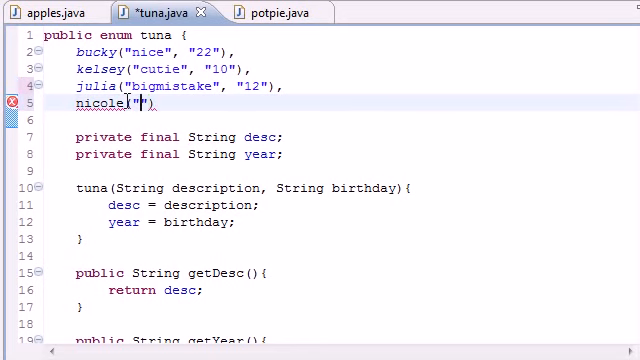
text(italian", "13)
click(342, 120)
text(candy)
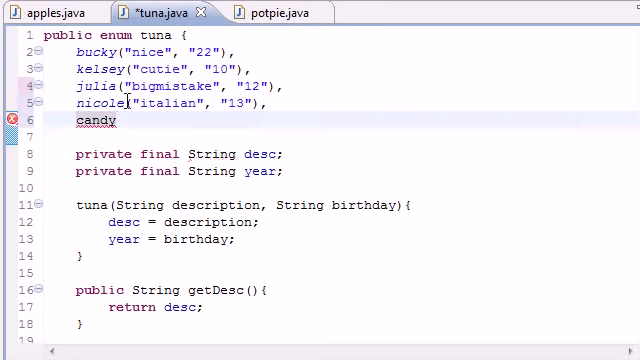
text(())
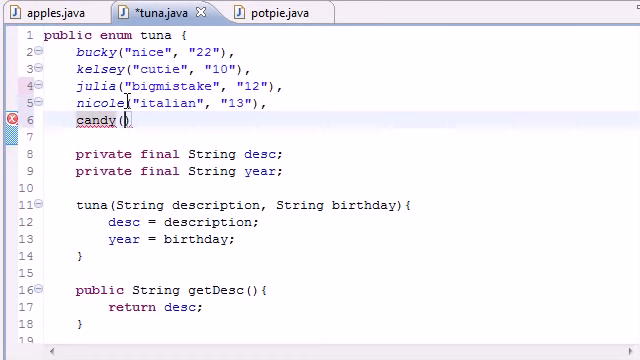
text("")
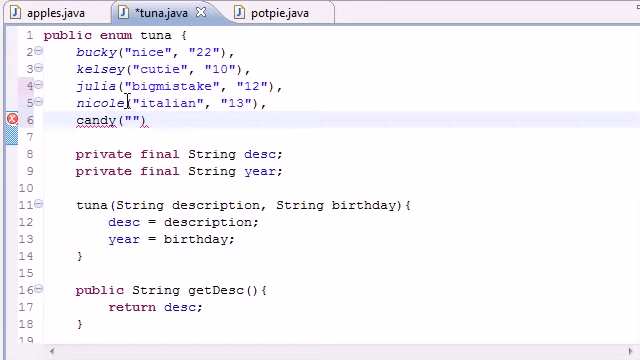
text(different",)
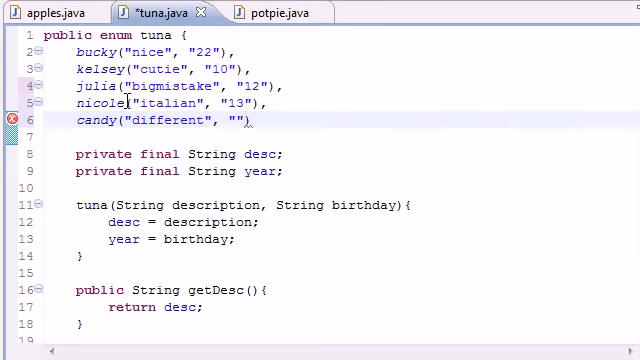
text(14)
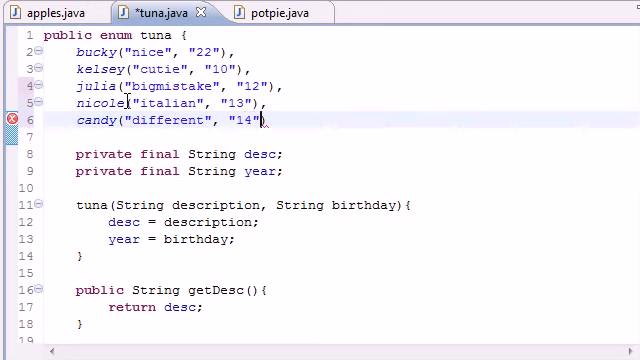
click(268, 120)
text(,)
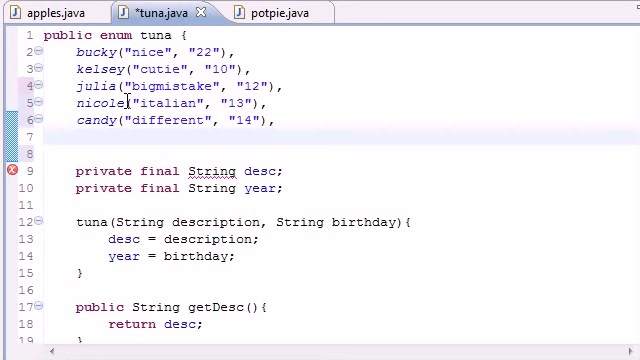
Step: Add erin("iwish", "16"); as the final constant of the tuna enum
click(76, 138)
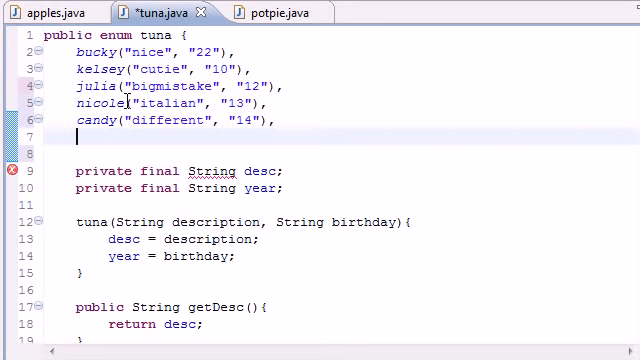
text(erin)
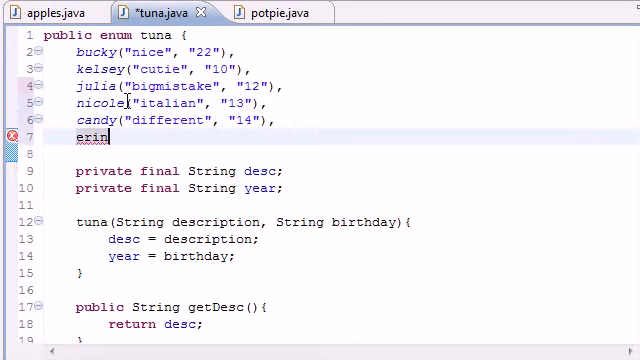
text(();)
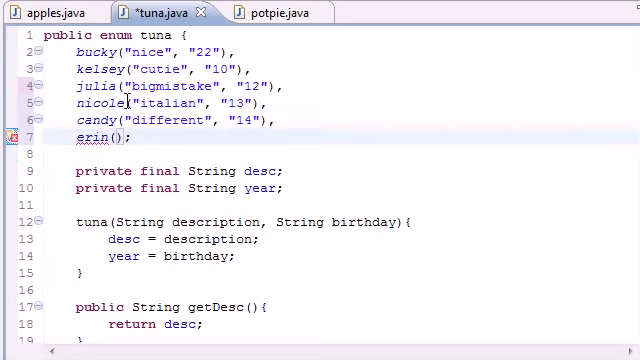
text("")
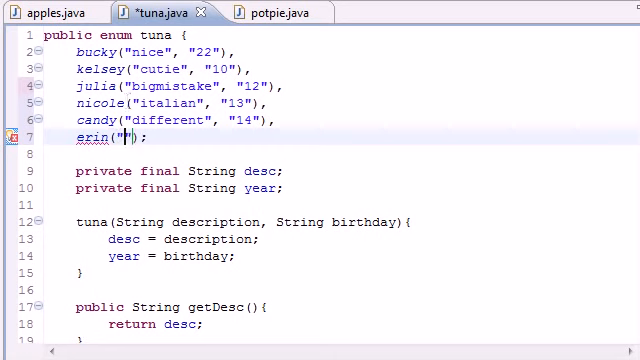
text(w)
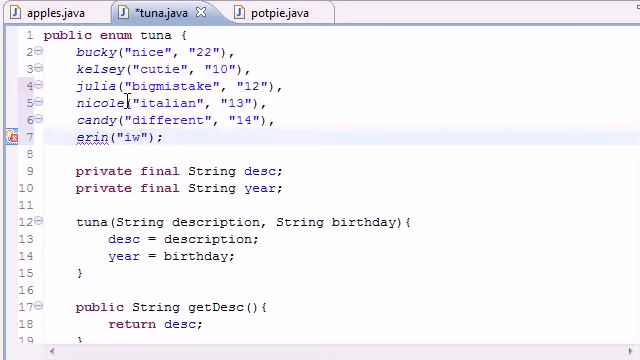
text(ish)
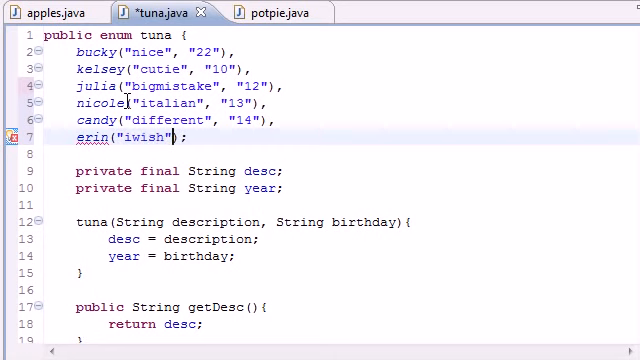
text(, "16)
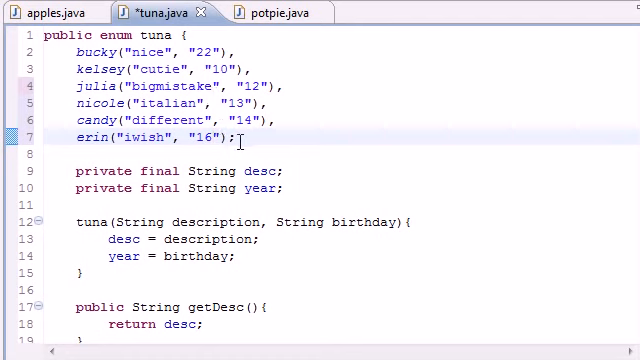
drag(76, 52, 236, 136)
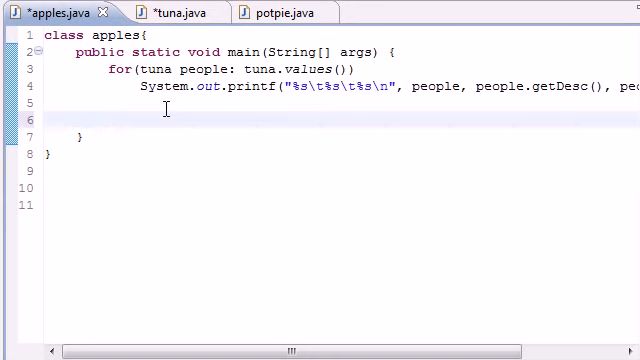
Step: Begin a new System.out statement below the for loop in apples.java
text(s)
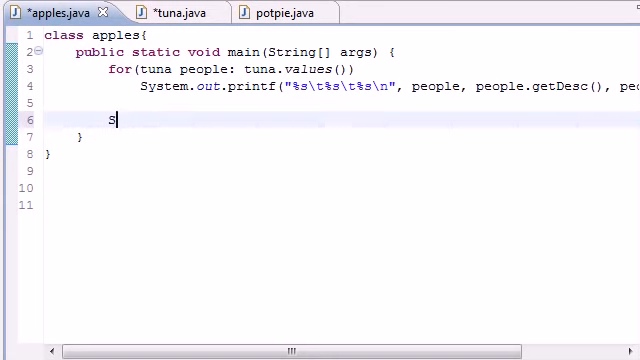
text(ystem.out.)
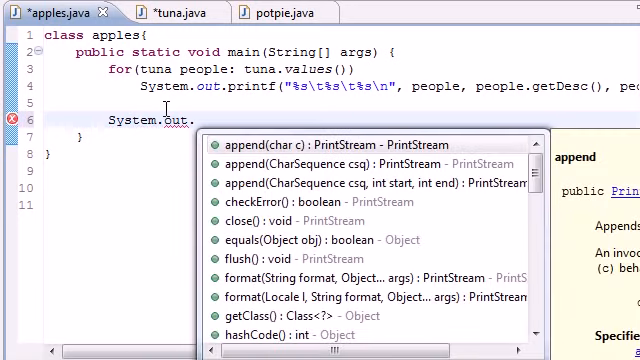
Step: Complete println("\nAnd now for the range of constants!!!\n") below the loop
text(println()
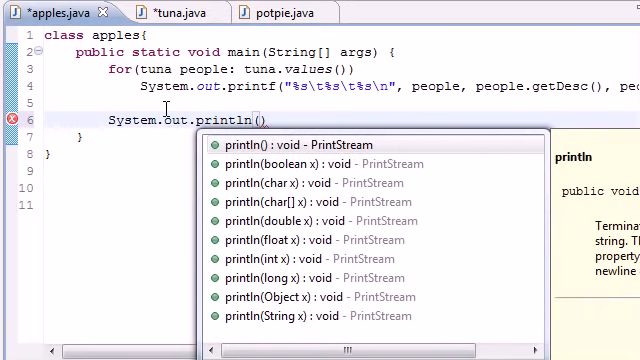
key(Escape)
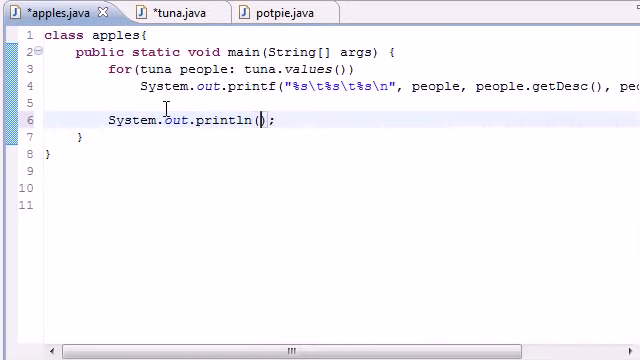
text("")
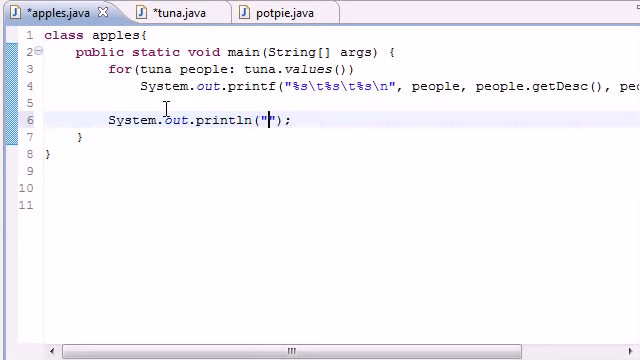
text(\n\n)
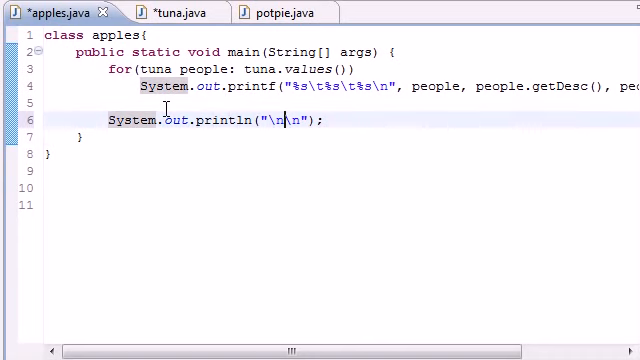
text(A)
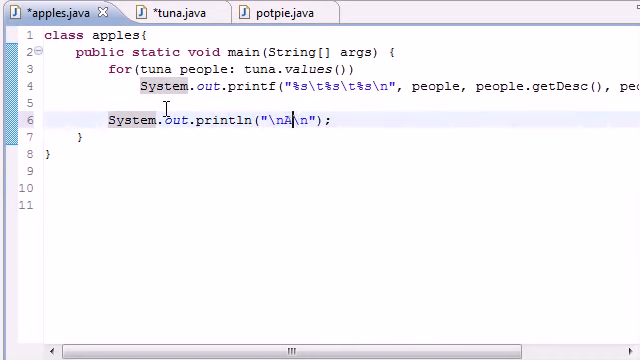
text(nd now for the raNg)
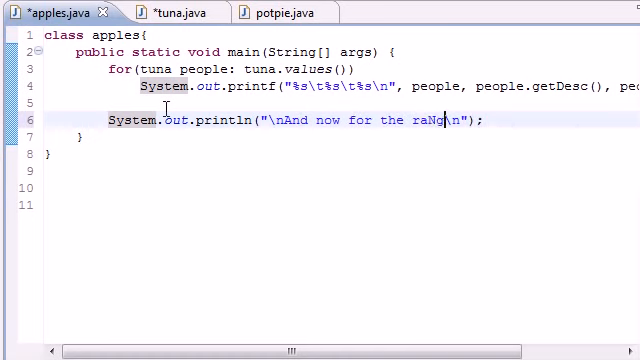
key(BackSpace)
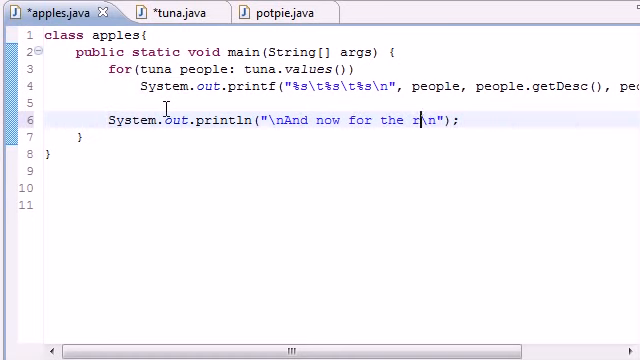
text(ange of consta)
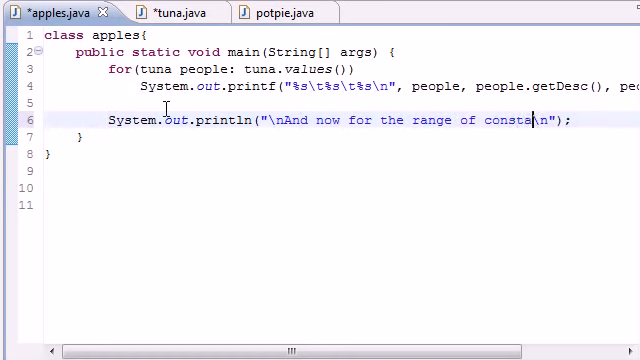
text(nts)
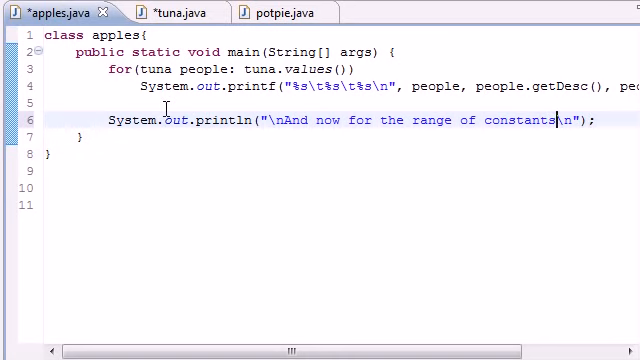
text(!!!)
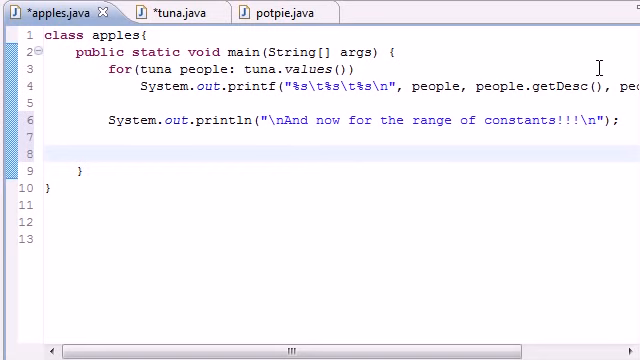
click(110, 152)
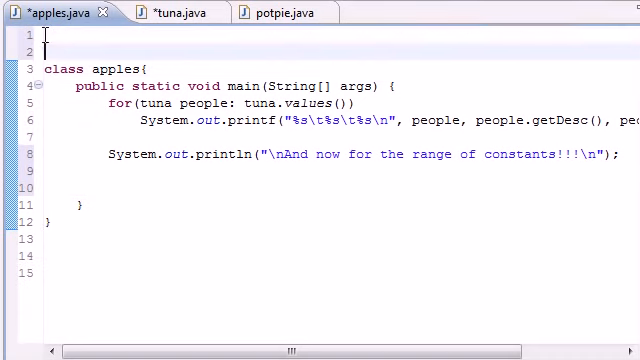
Step: Add import java.util.EnumSet; at the top of apples.java
key(BackSpace)
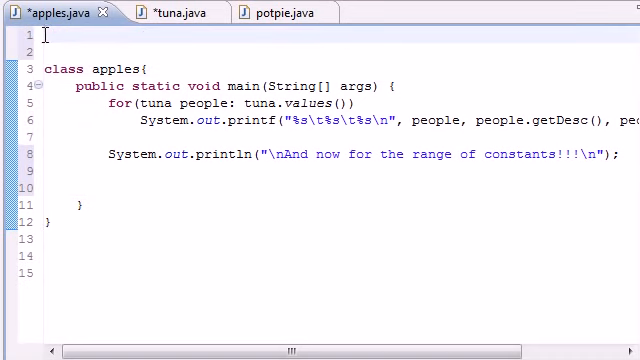
text(i)
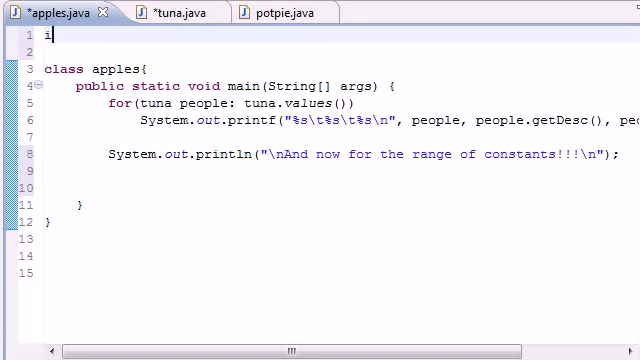
text(mport)
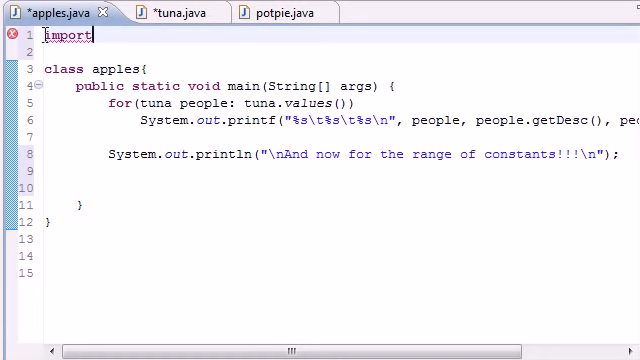
text(j)
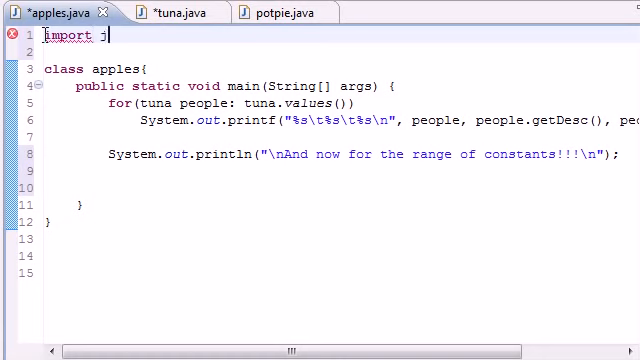
text(ava.util)
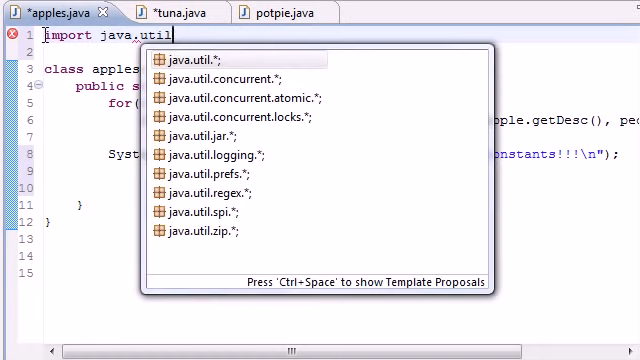
text(E)
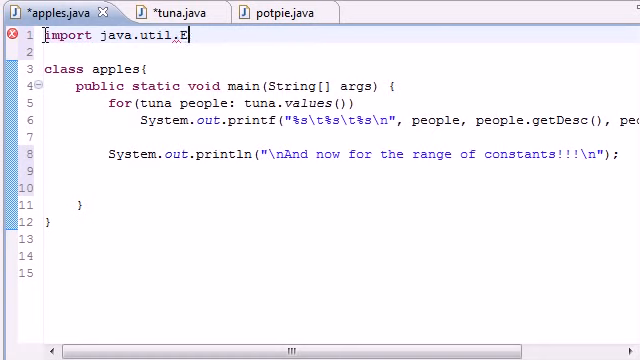
text(numSet)
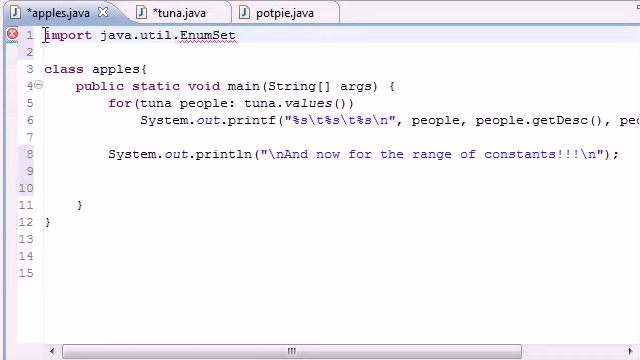
text(;)
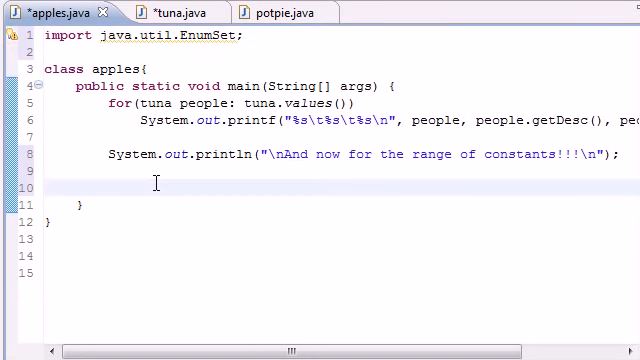
Step: Start a second loop for(tuna people: and check the enum constants in tuna.java
text(for)
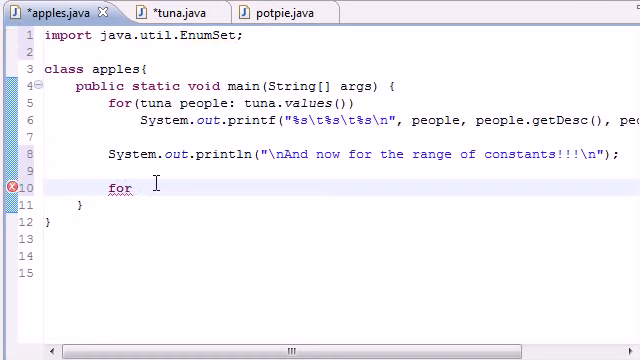
text(())
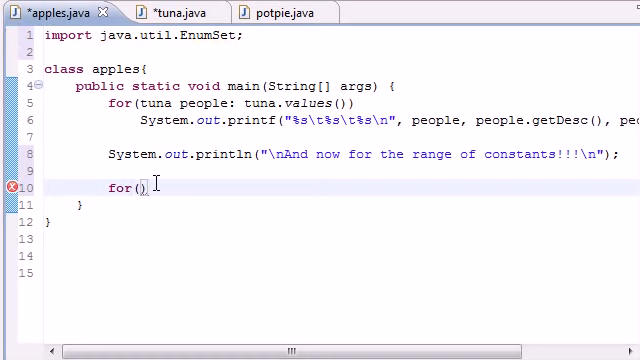
text(tuna)
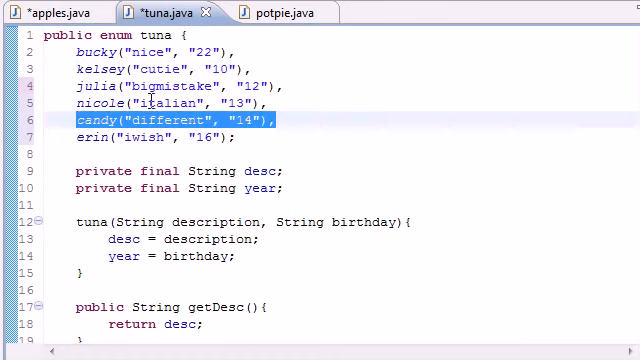
click(144, 136)
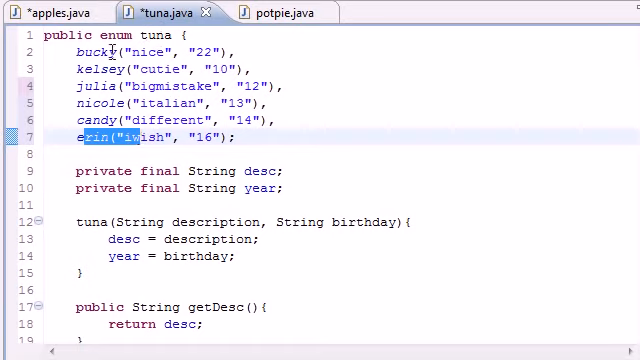
click(44, 12)
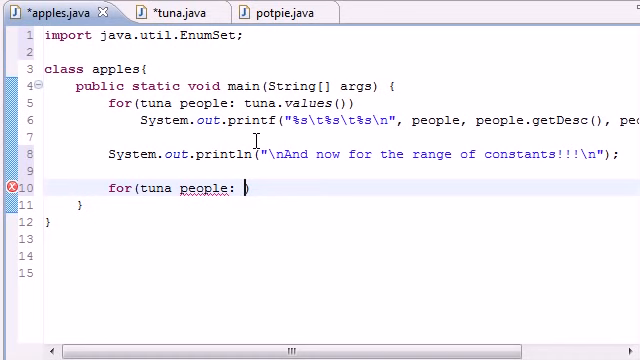
Step: Make the loop iterate EnumSet.range(tuna.kelsey, tuna.candy)
text(Enum)
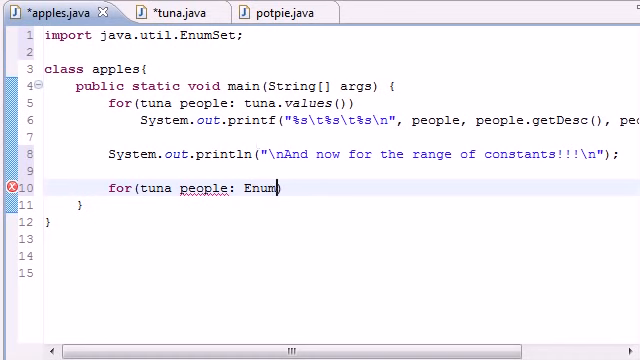
text(Set))
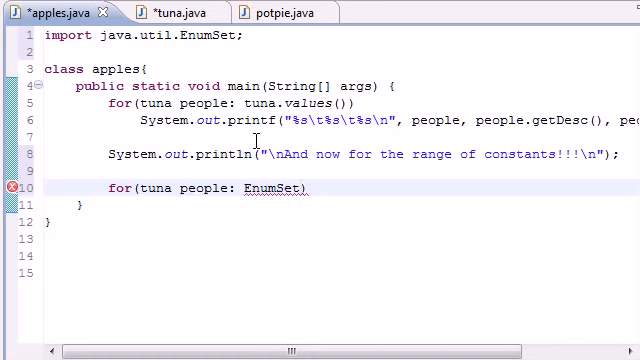
text(.range(from, to)
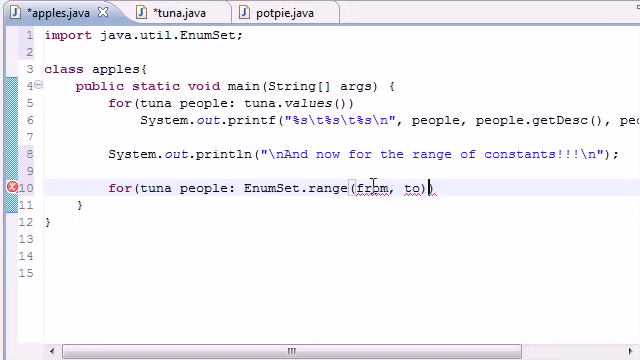
double_click(364, 188)
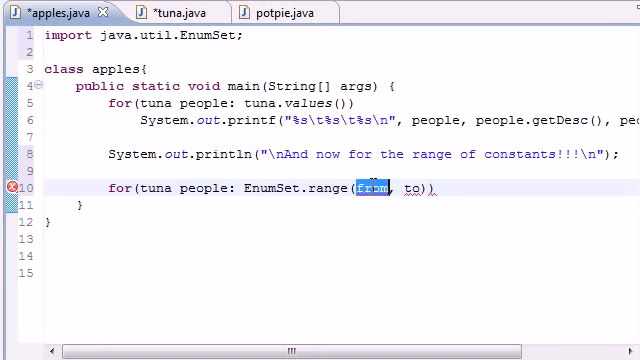
text(tu)
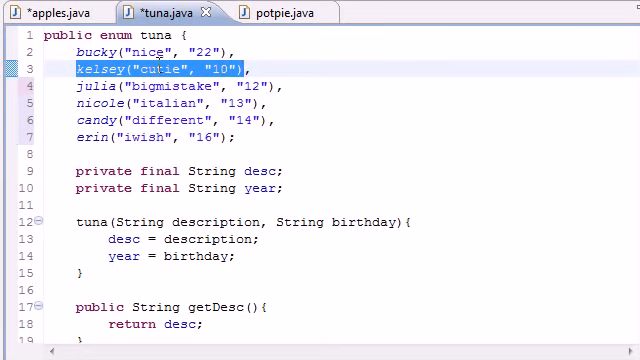
click(40, 12)
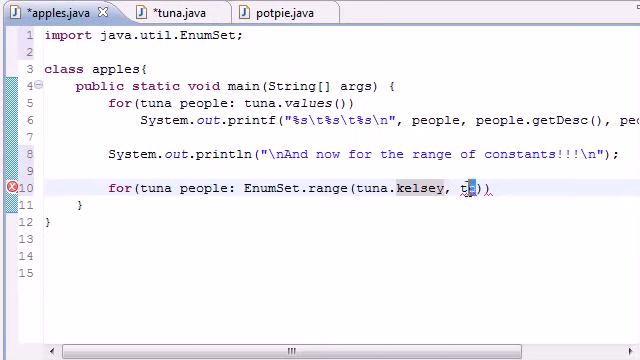
text(una)
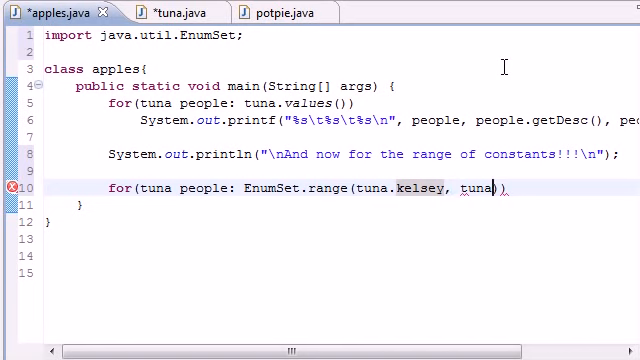
text(candy)
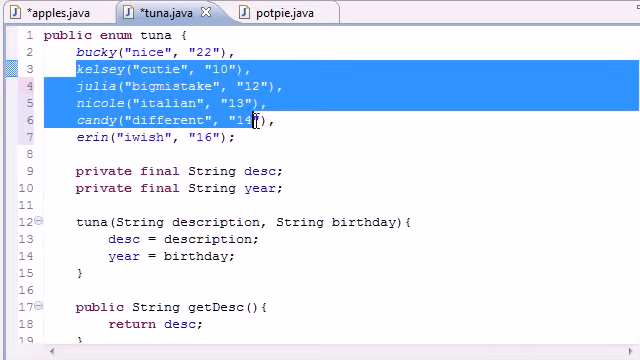
Step: Paste the printf of people, getDesc() and getYear() as the range loop's body
click(56, 12)
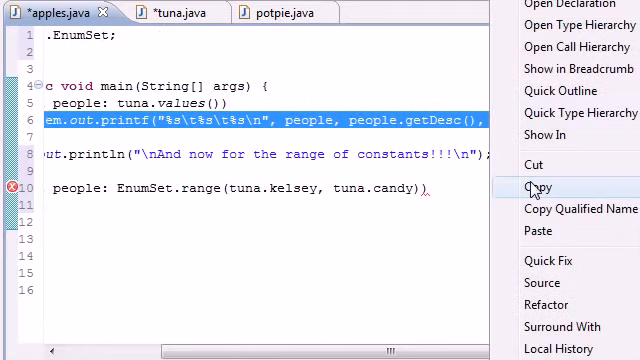
click(540, 188)
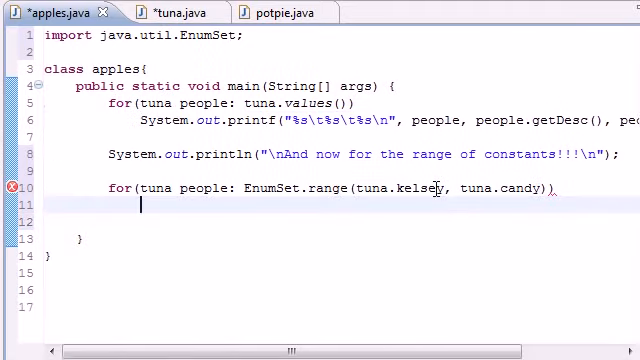
text(System.out.printf("%s\t%s\t%s\n", people, people.getDesc(), people.getYear());)
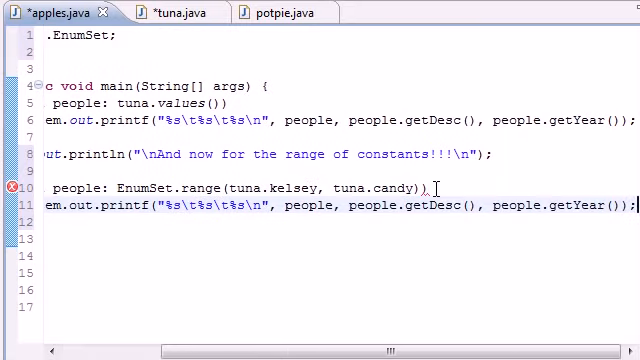
scroll(left, 3)
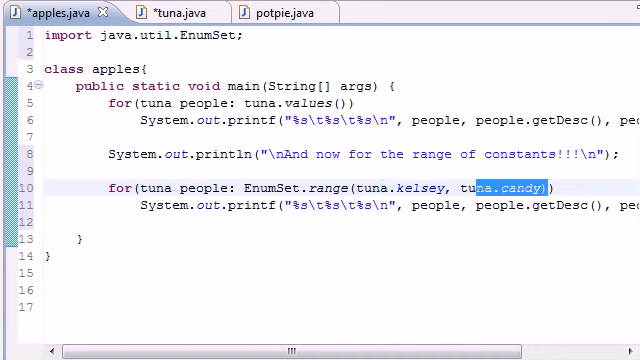
Step: Run apples and view the Console output showing the kelsey-to-candy range
key(ctrl+s)
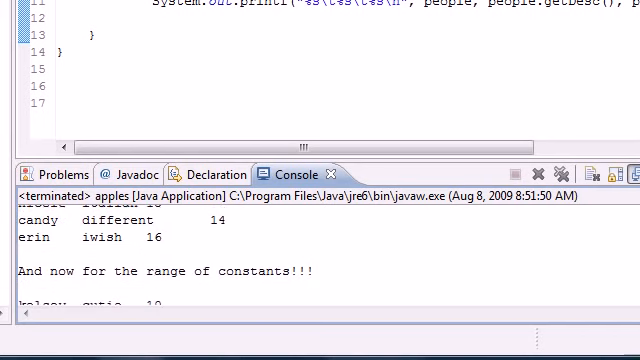
scroll(up, 3)
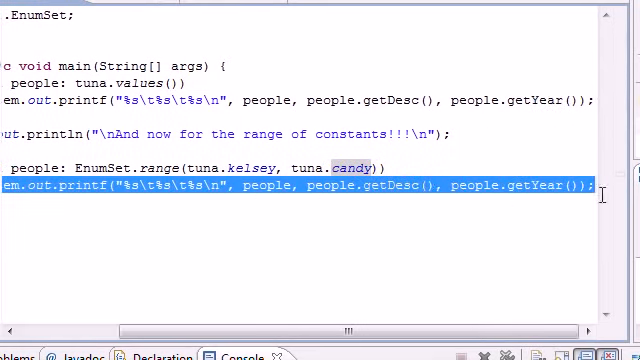
scroll(left, 3)
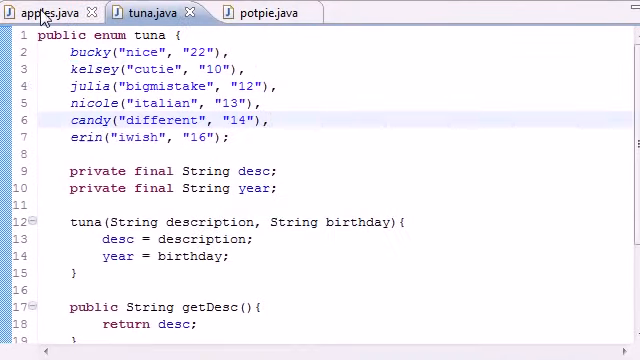
click(48, 12)
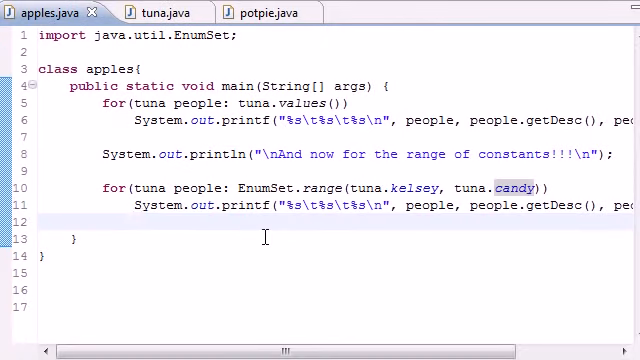